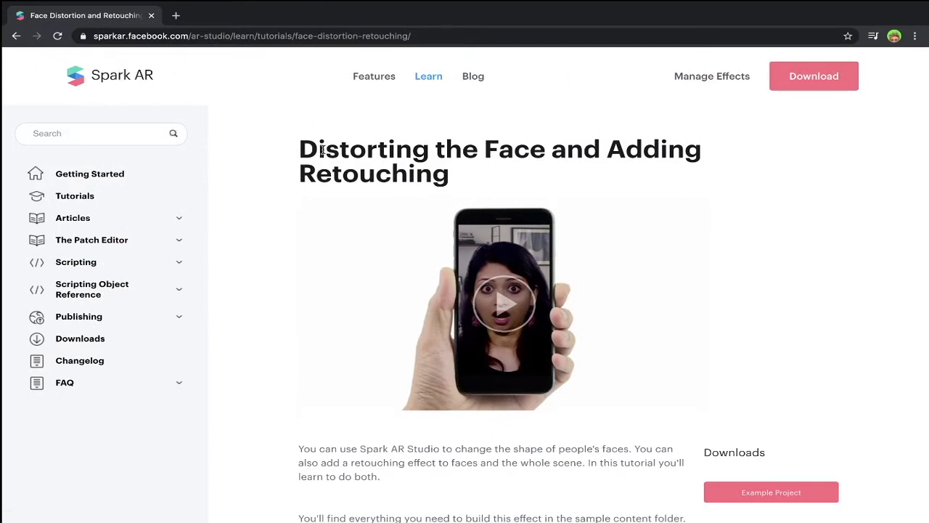
mouse_move(552, 170)
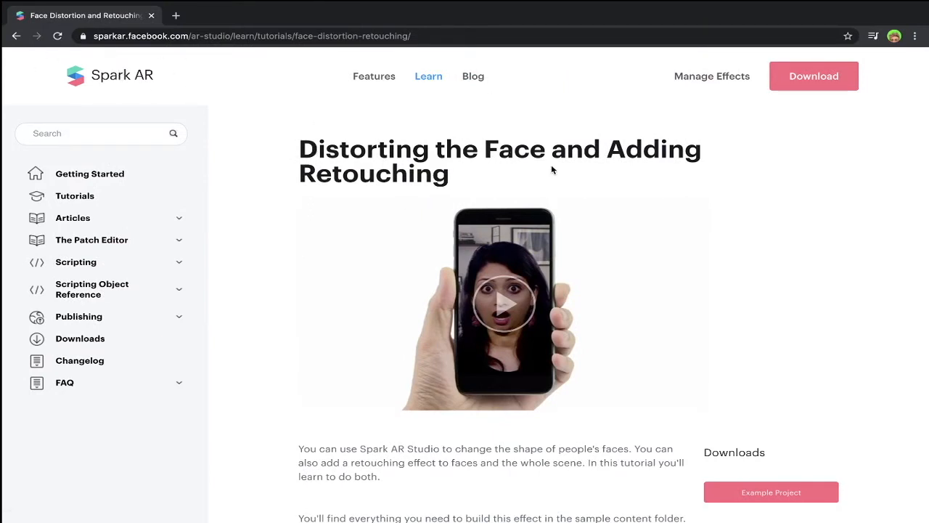
Scroll to Getting started and download the tutorial's sample content.
scroll(down, 3)
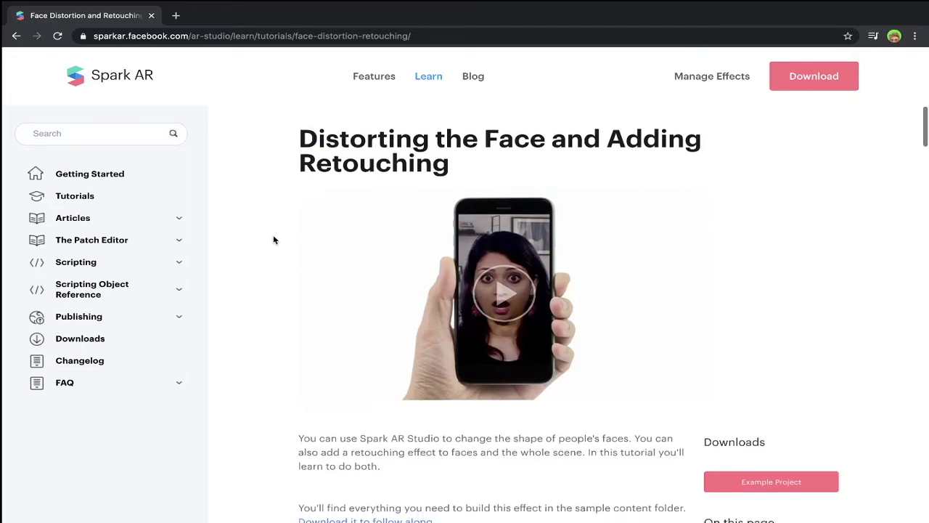
scroll(down, 3)
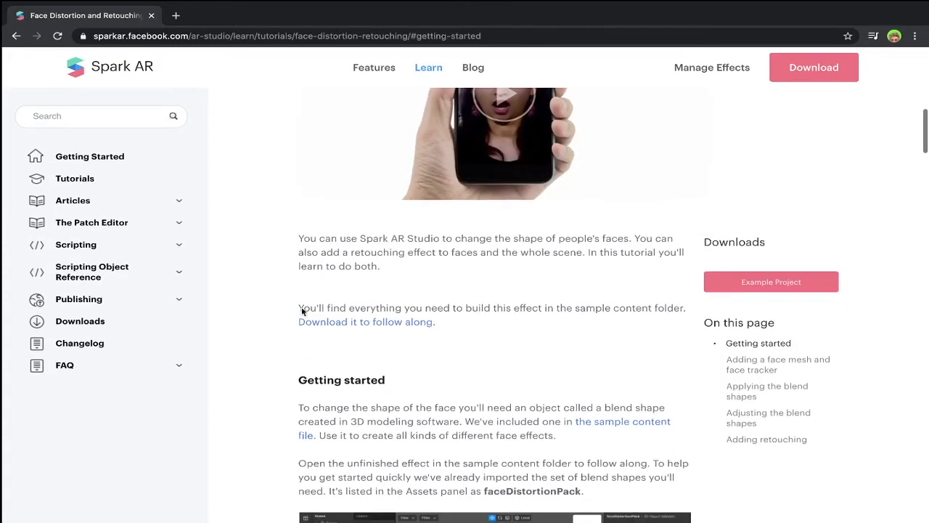
mouse_move(337, 322)
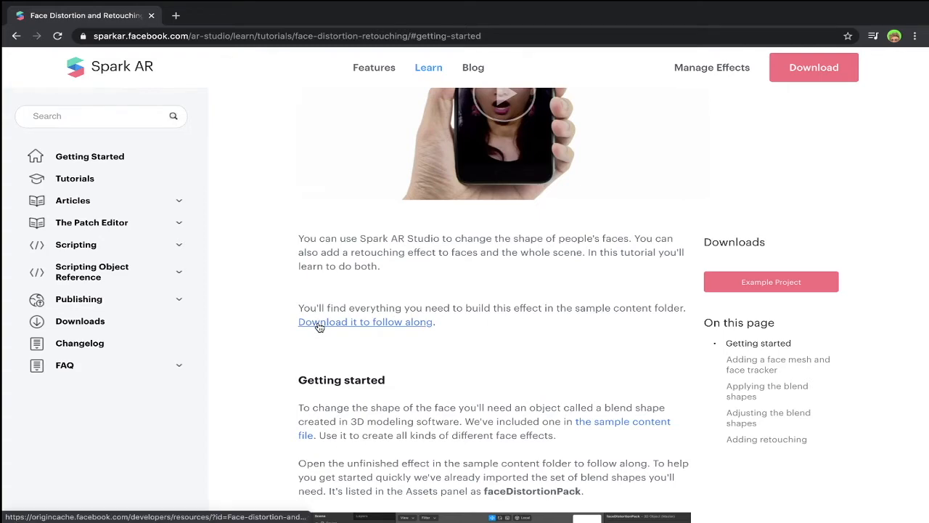
click(366, 322)
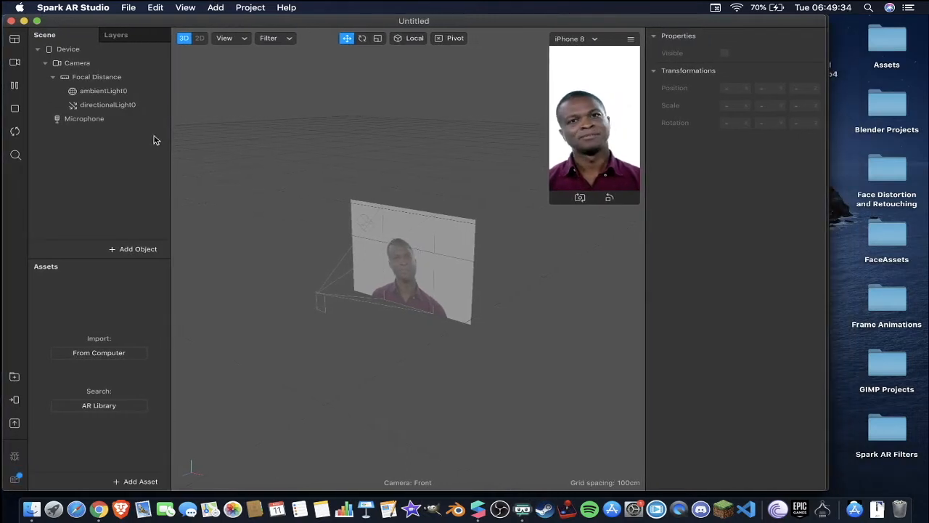
Choose the FaceTime HD Camera as the preview feed instead of a simulated face.
click(67, 50)
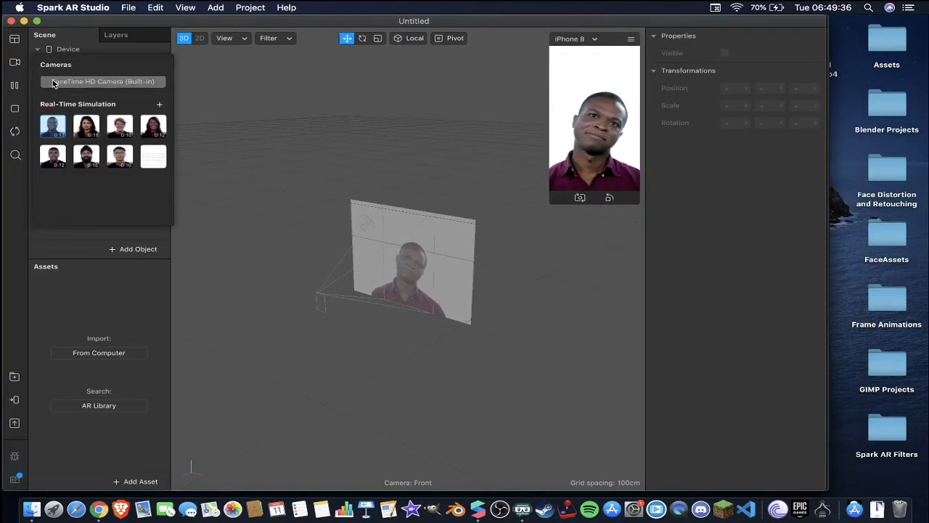
click(102, 81)
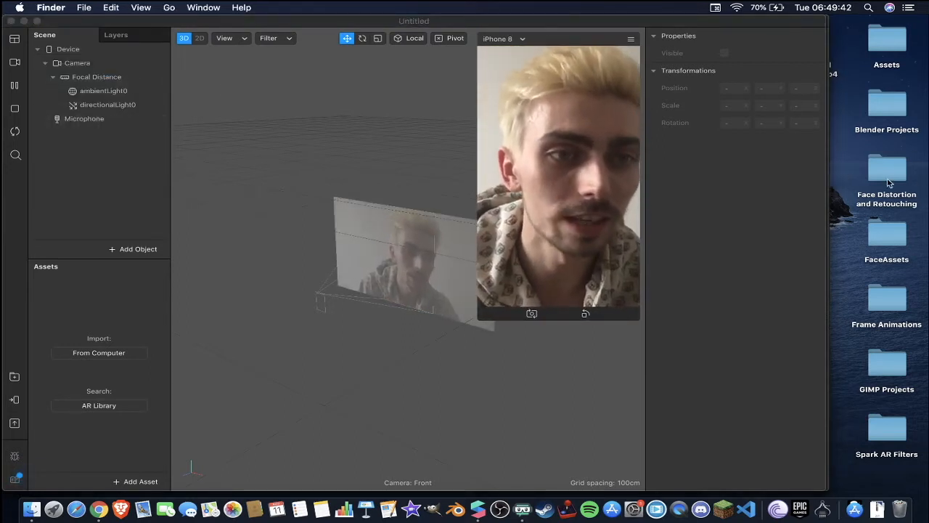
Navigate Face Distortion and Retouching > Face_Distortion_Finished > objects > faceDistortionPack.
click(885, 168)
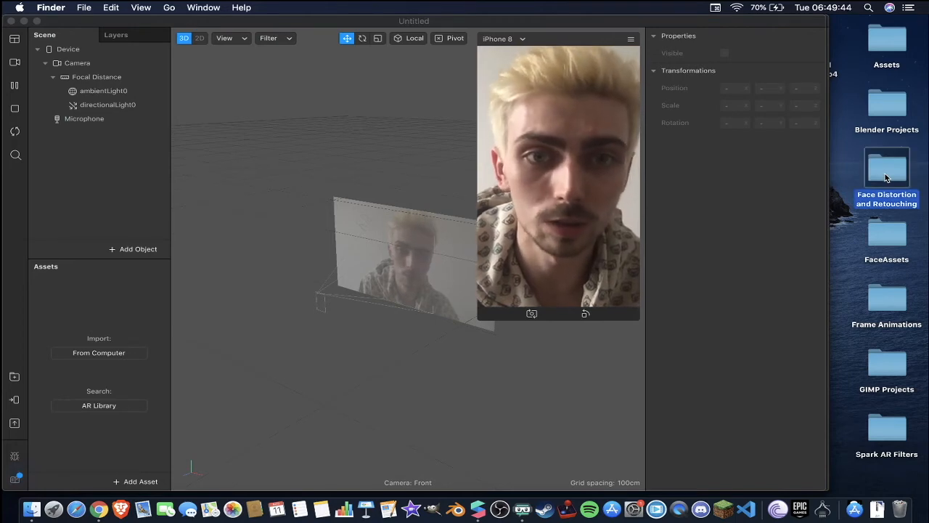
double_click(885, 167)
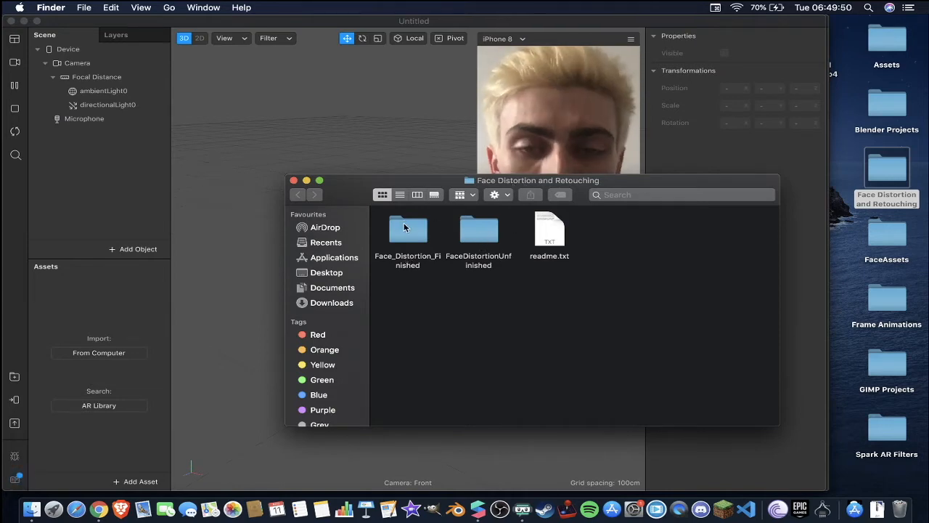
double_click(406, 229)
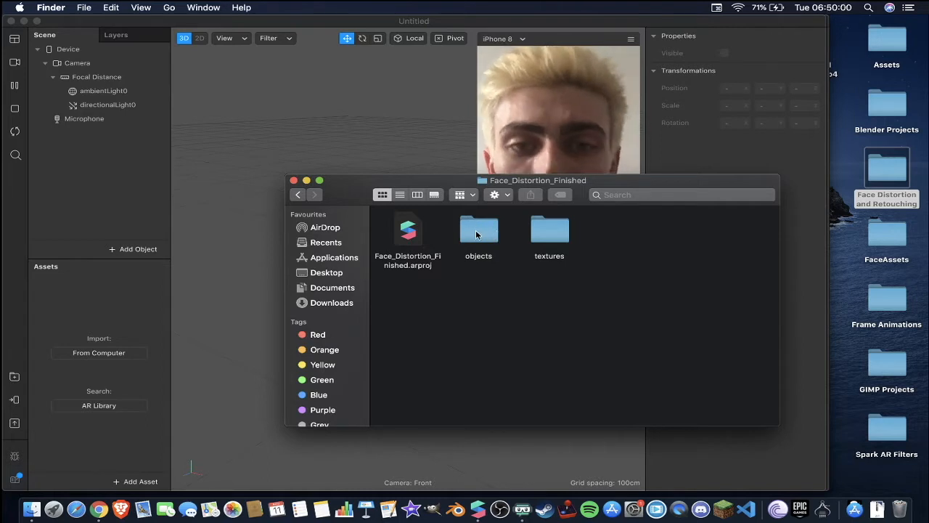
double_click(479, 229)
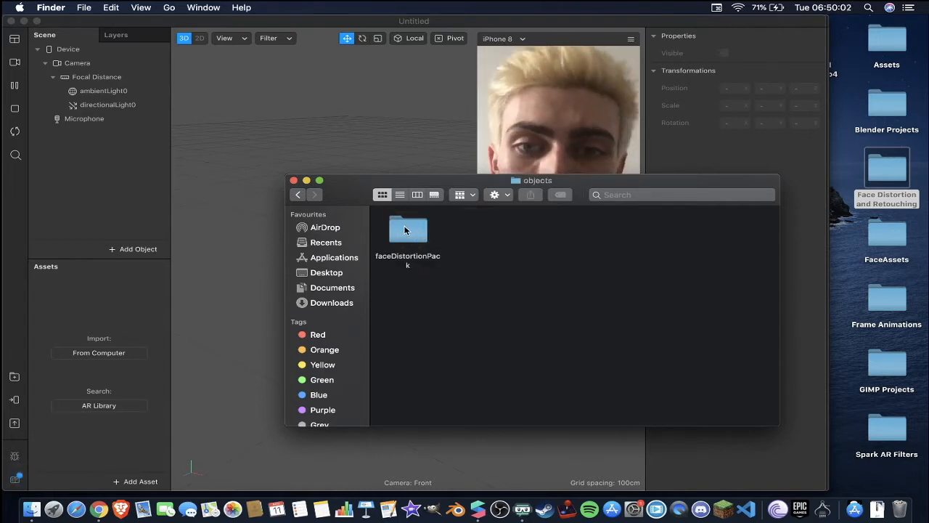
click(406, 229)
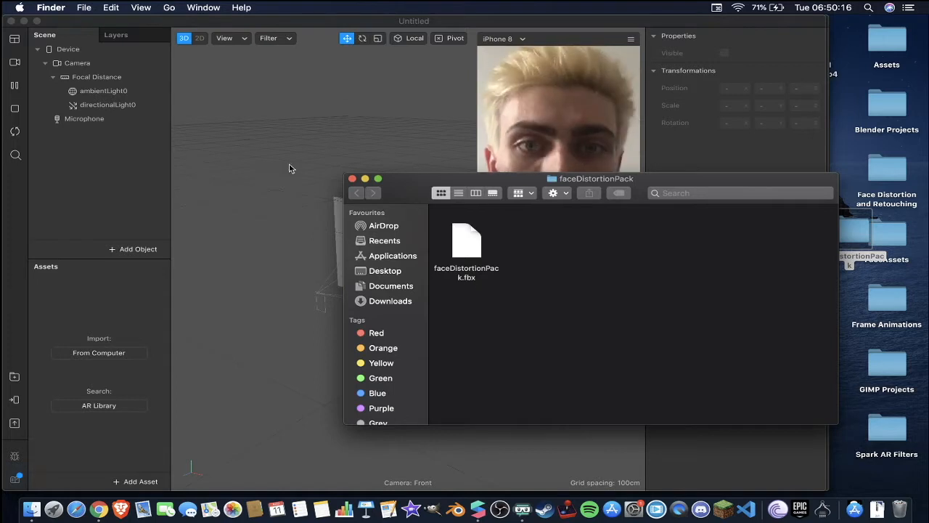
mouse_move(492, 283)
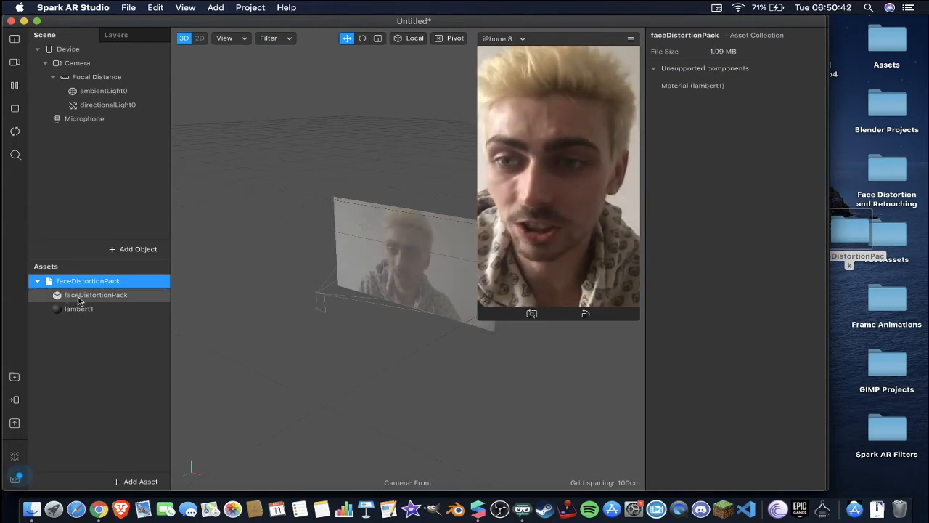
Inspect the imported faceDistortionPack 3D object and its lambert1 material in Assets.
click(95, 295)
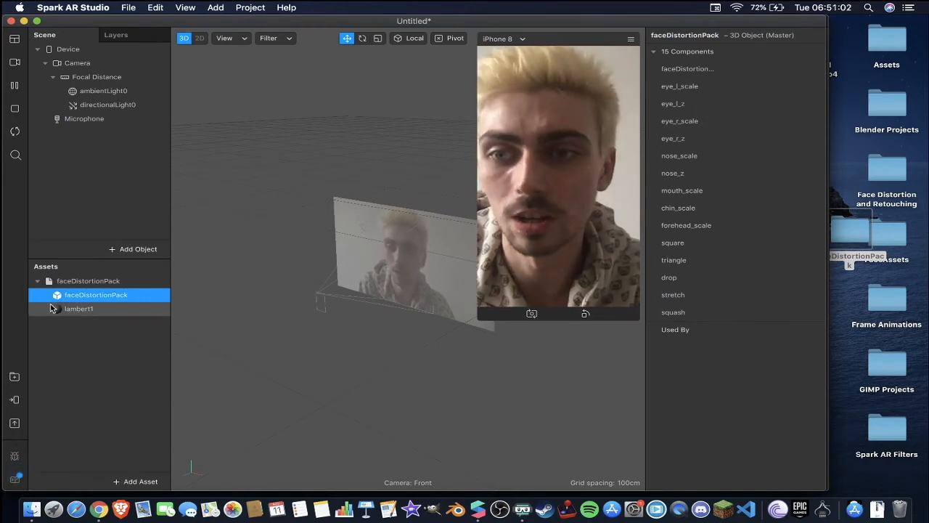
click(79, 308)
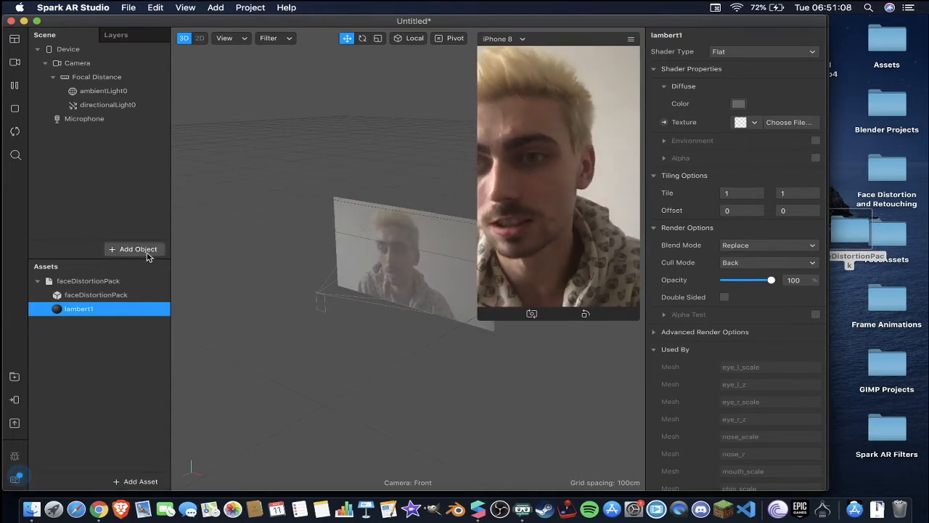
Add a Face Mesh under a face tracker and assign it the lambert1 material.
click(138, 250)
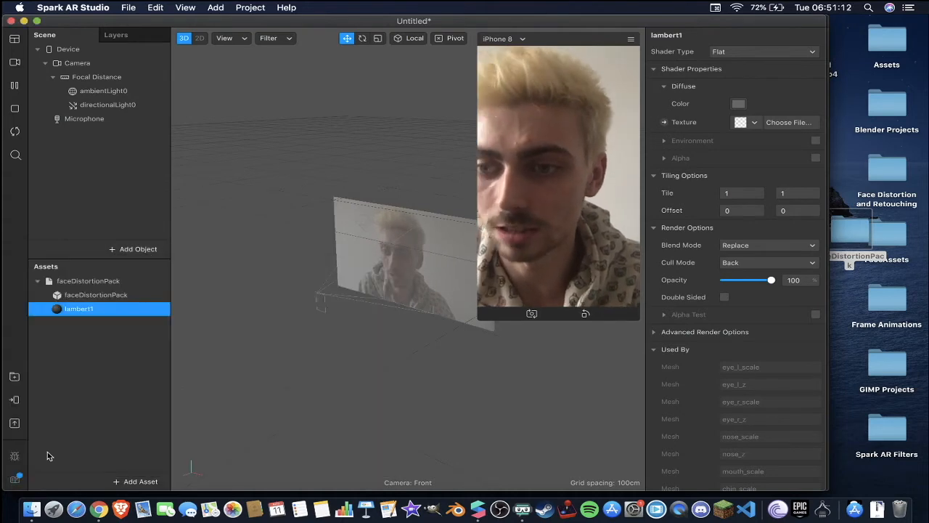
click(106, 132)
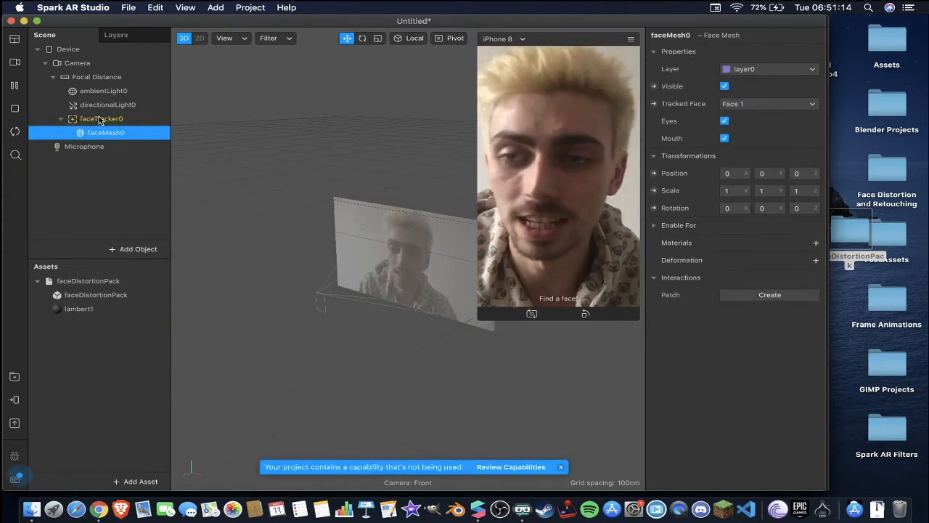
click(102, 119)
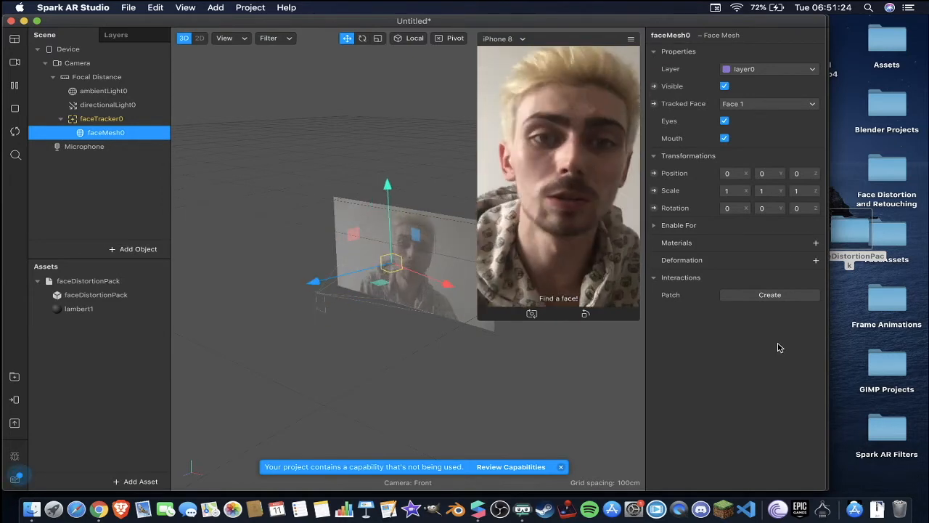
click(816, 243)
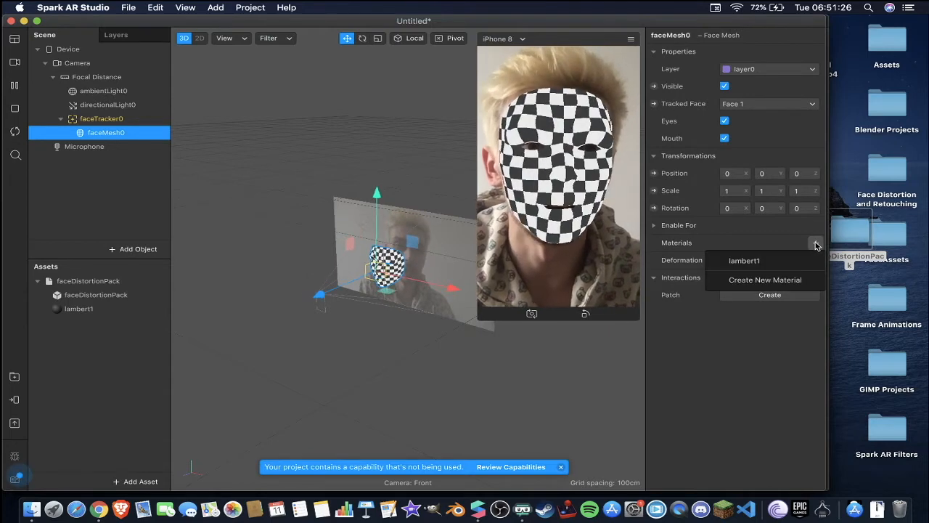
click(765, 278)
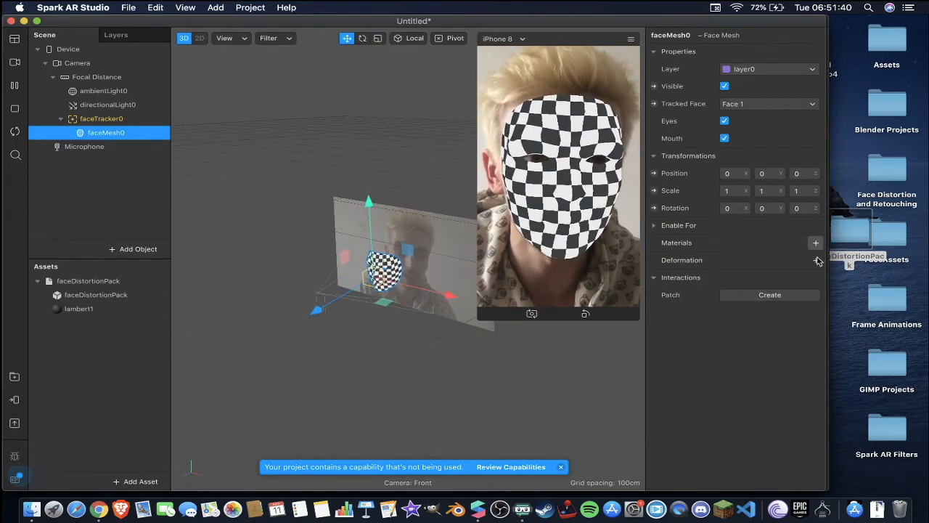
Set the face mesh's Deformation Morph Object to faceDistortionPack.
click(816, 260)
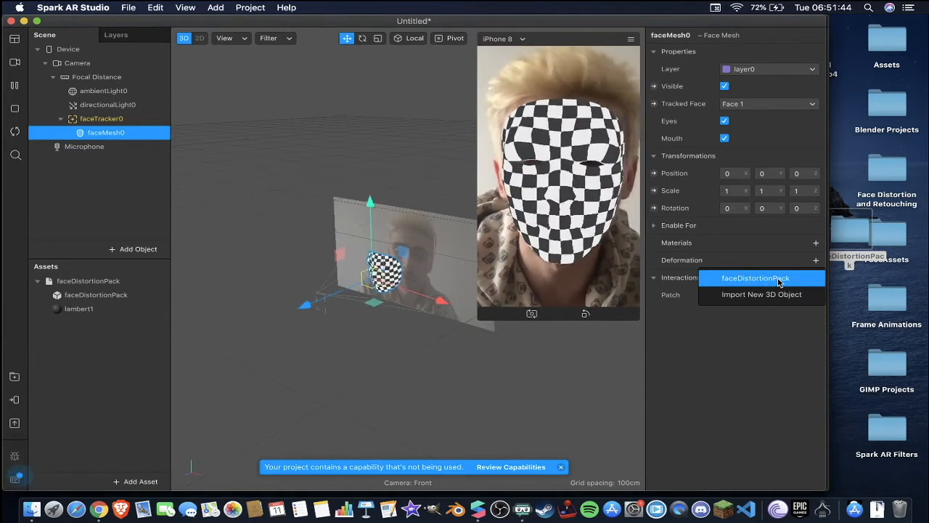
mouse_move(743, 293)
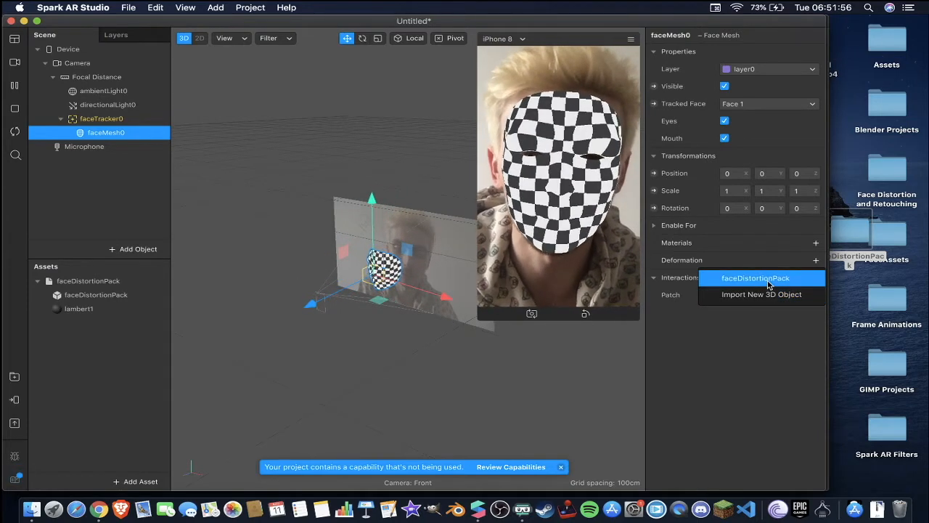
click(755, 279)
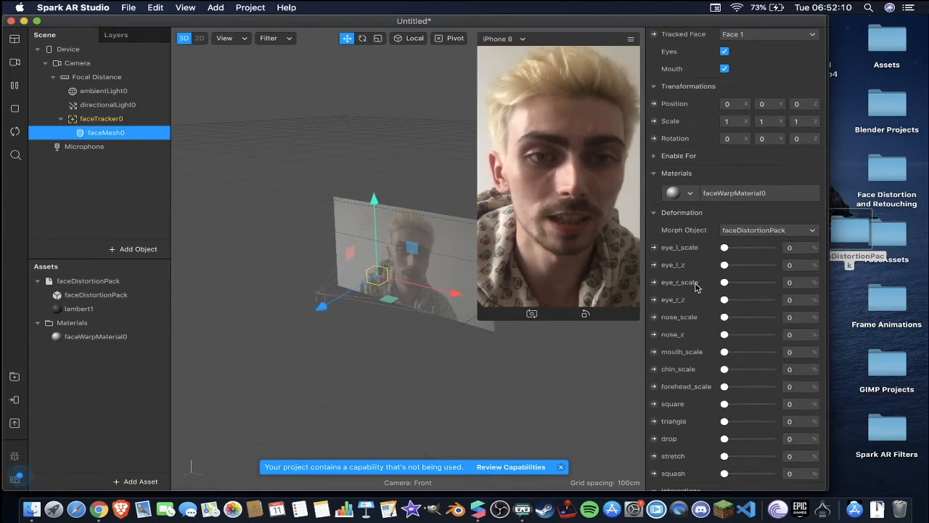
Test the left eye, nose_scale and nose_z sliders and return them to 0.
scroll(down, 3)
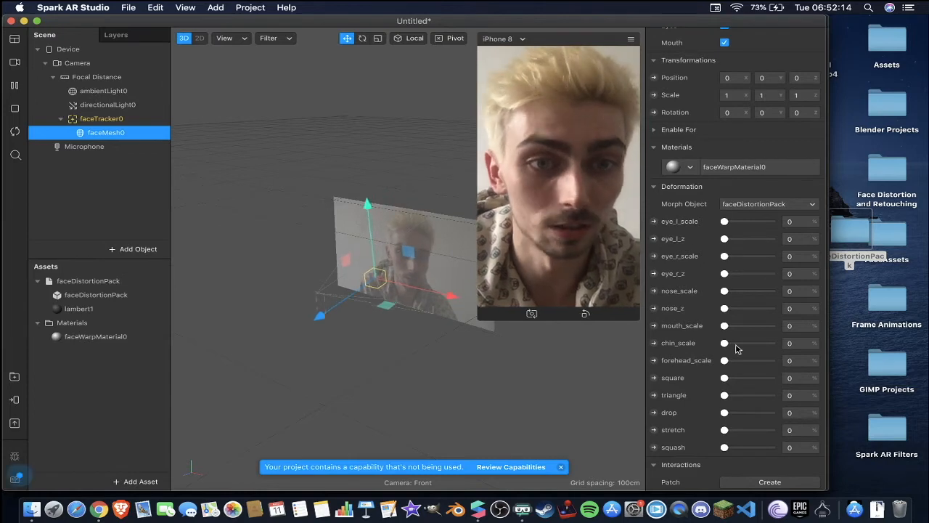
drag(722, 220, 743, 221)
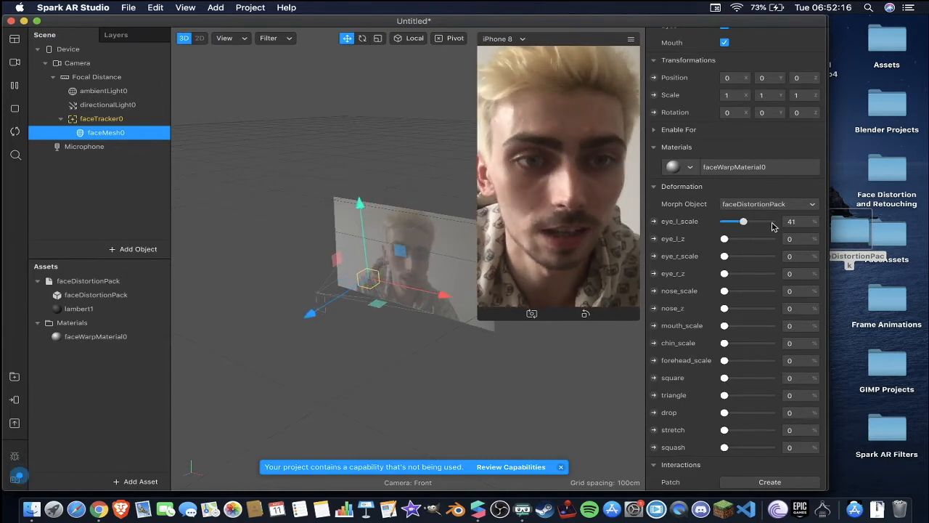
drag(743, 221, 723, 221)
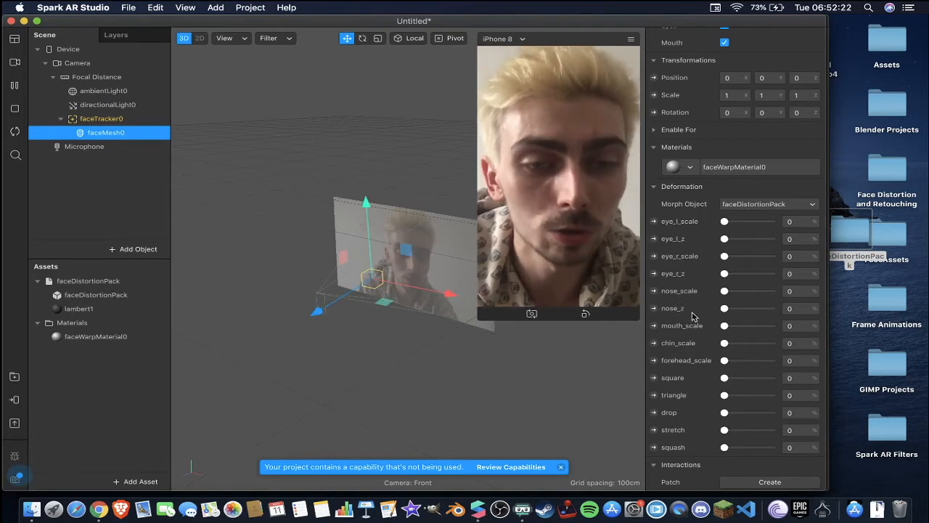
drag(723, 290, 733, 290)
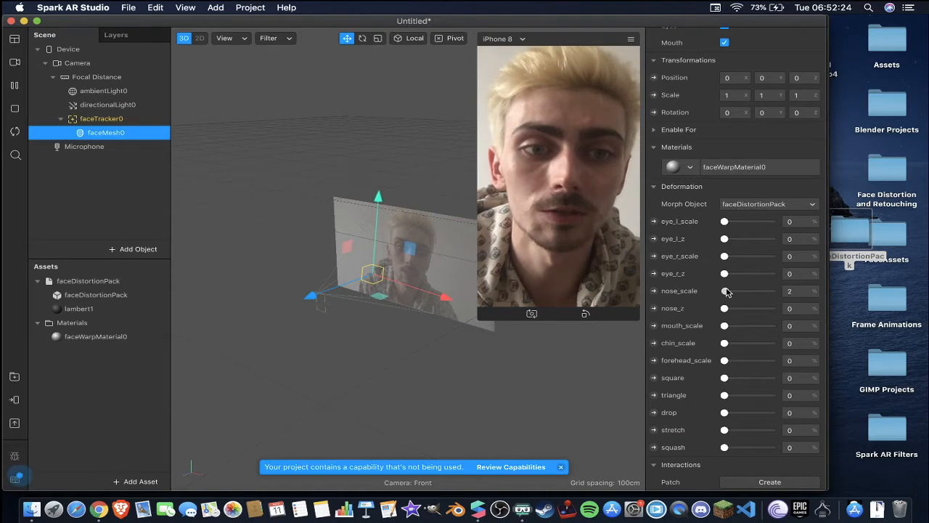
drag(725, 290, 758, 291)
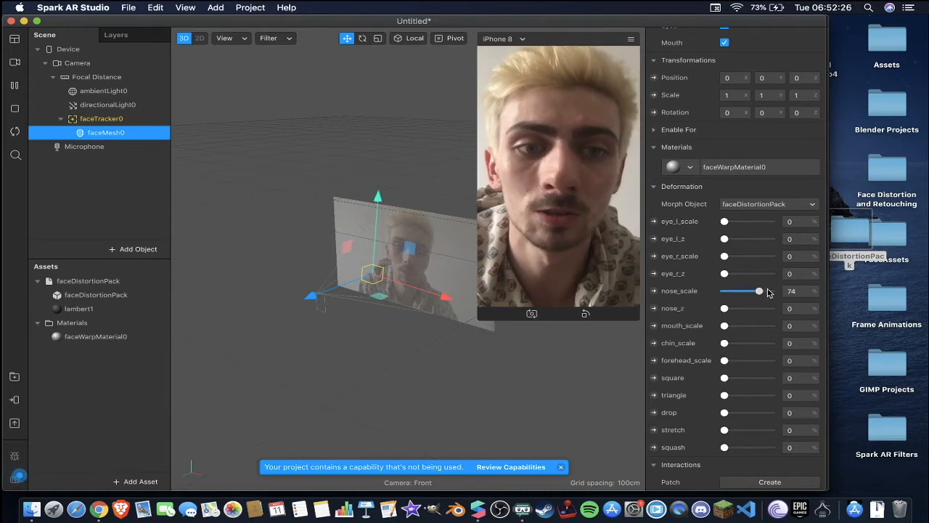
drag(759, 290, 742, 290)
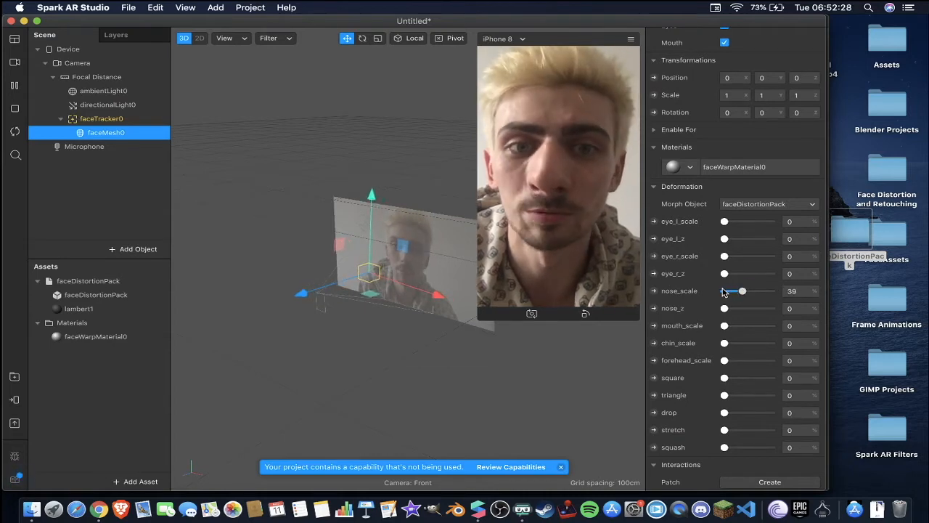
drag(741, 290, 722, 290)
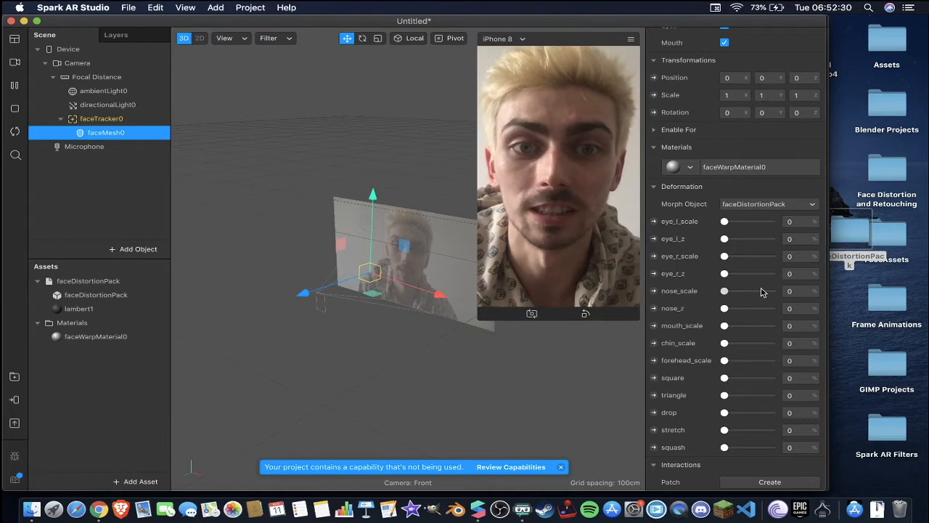
drag(723, 290, 772, 290)
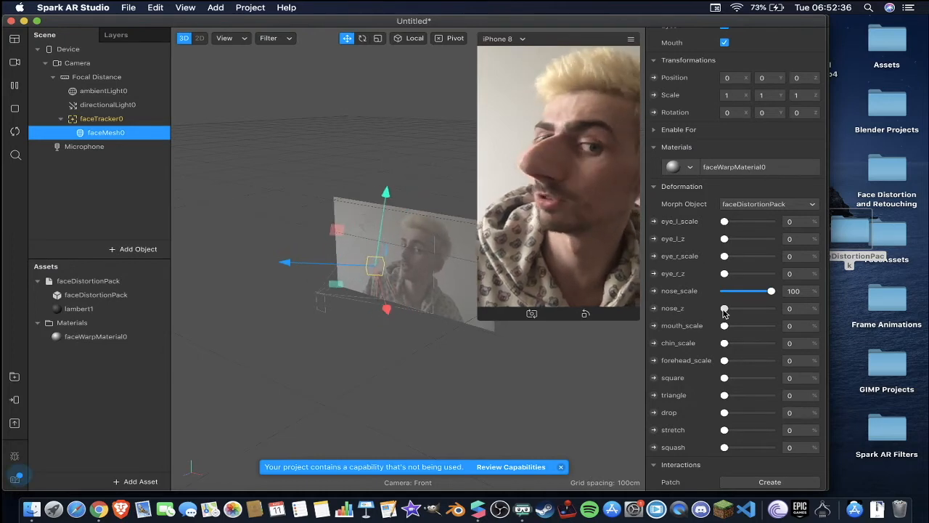
drag(723, 308, 770, 308)
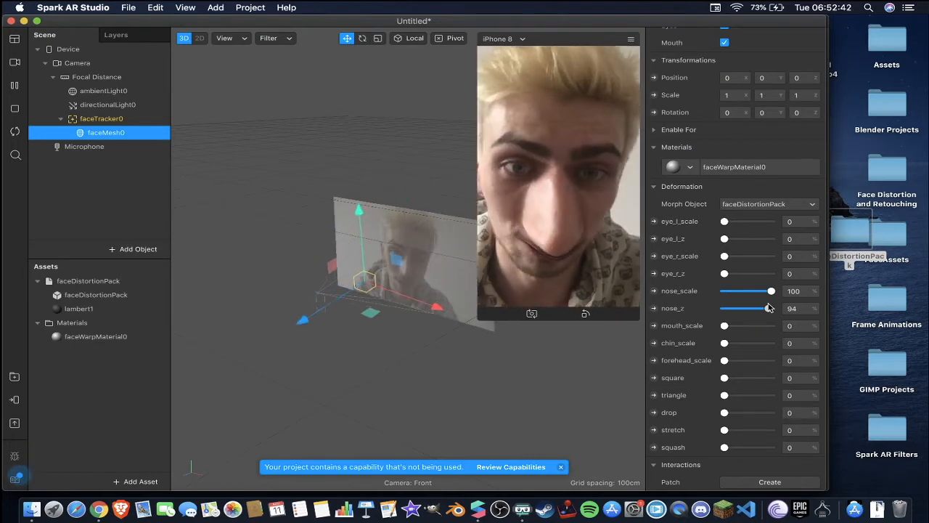
drag(767, 308, 740, 308)
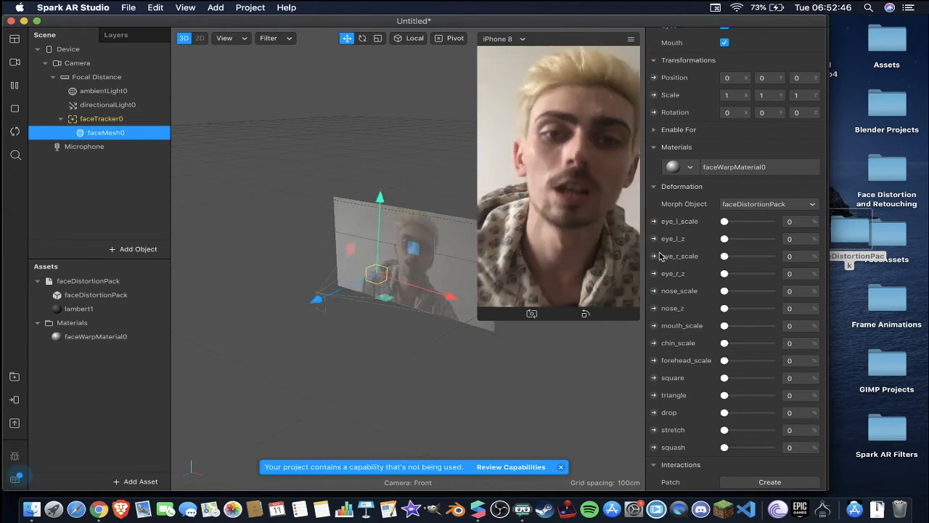
mouse_move(700, 190)
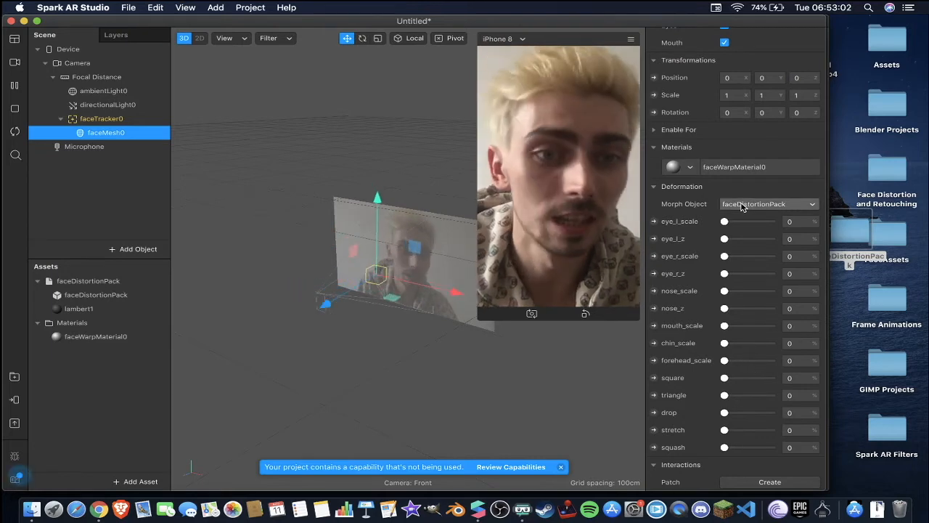
Set eye_l_scale and eye_l_z to 100 to fully enlarge the left eye.
drag(723, 221, 772, 221)
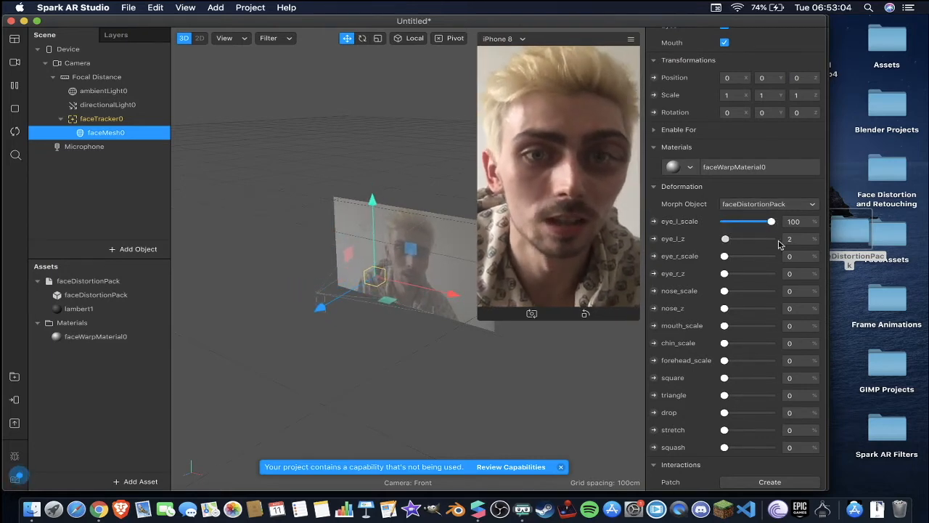
drag(724, 238, 771, 238)
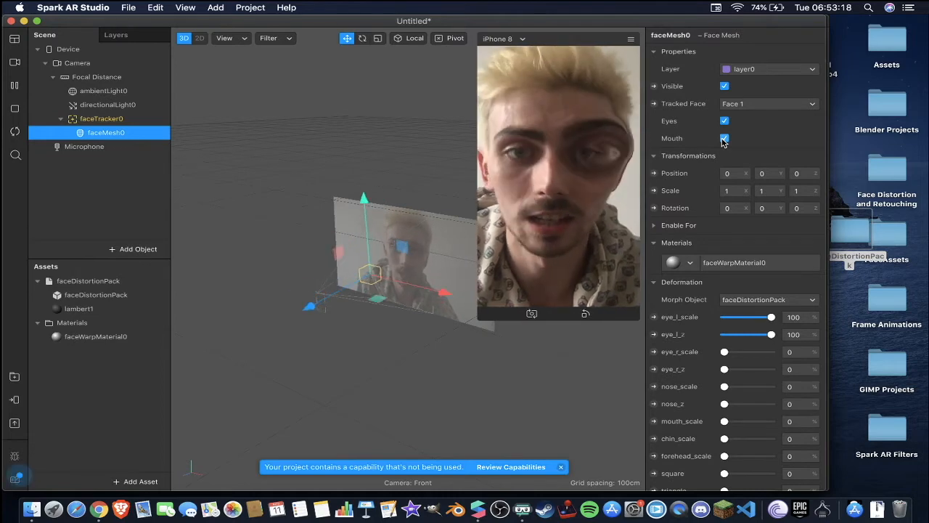
Turn off the Eyes opening and push eye_r, nose_scale, nose_z and forehead_scale to 100.
click(724, 120)
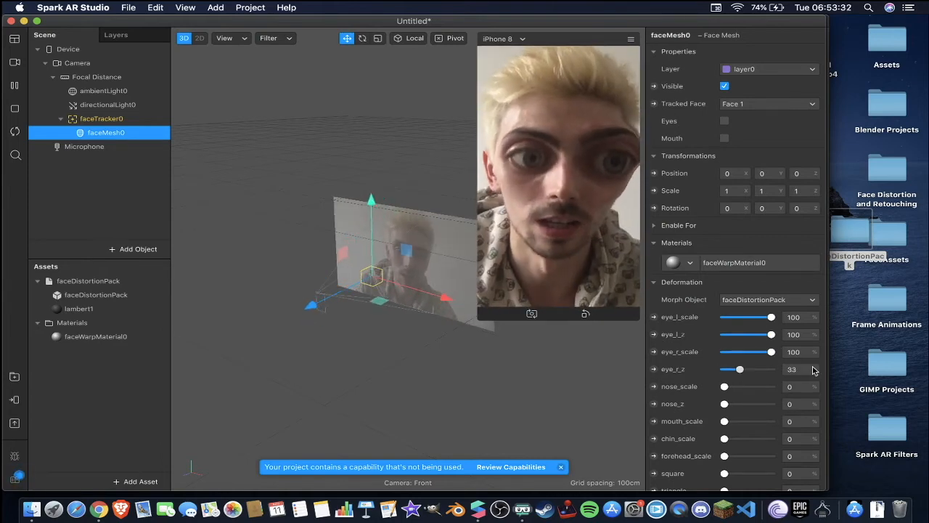
drag(740, 369, 772, 369)
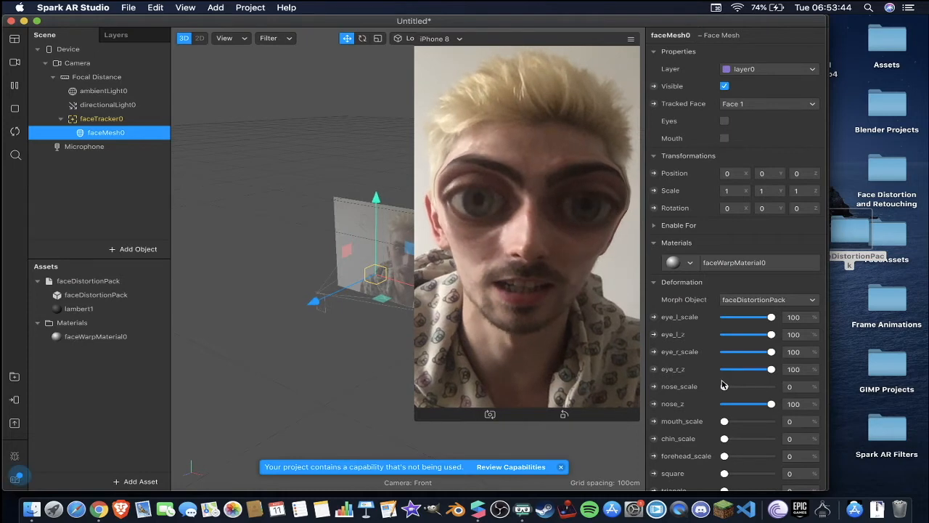
drag(723, 386, 769, 386)
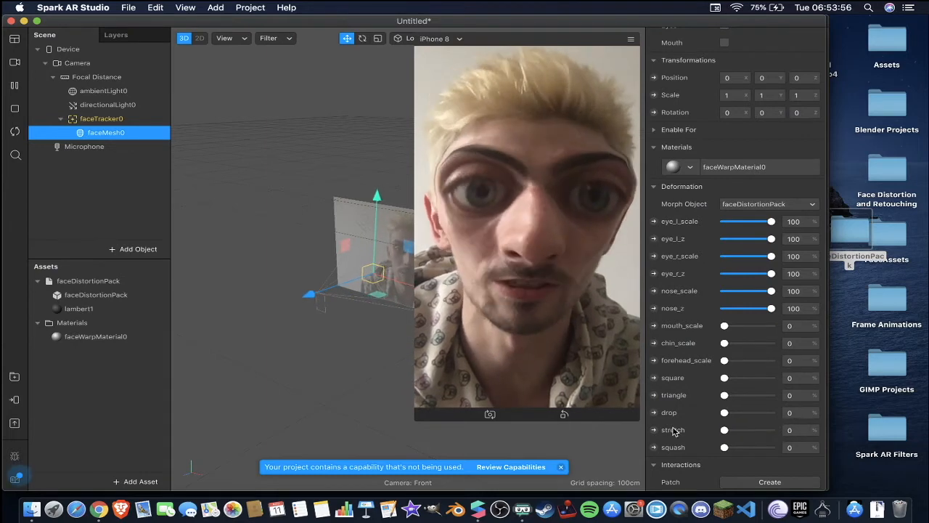
drag(723, 447, 772, 447)
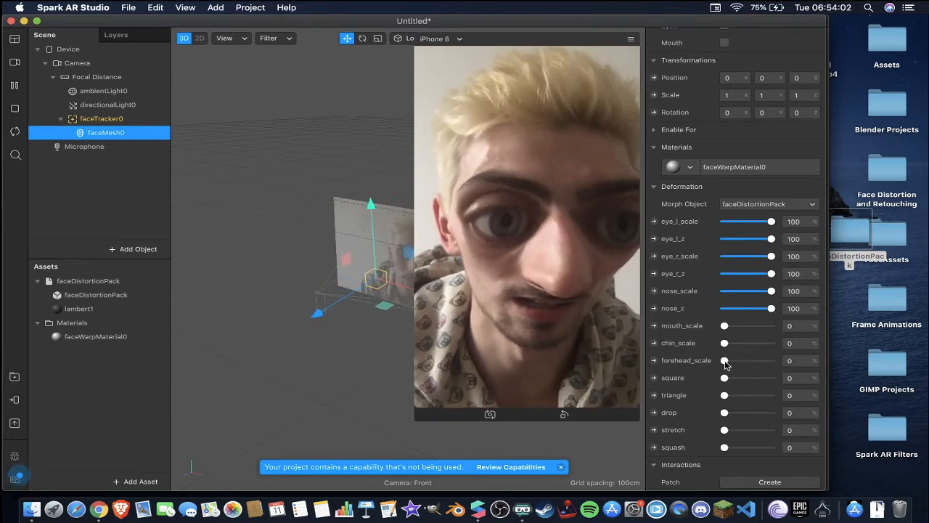
drag(723, 360, 772, 360)
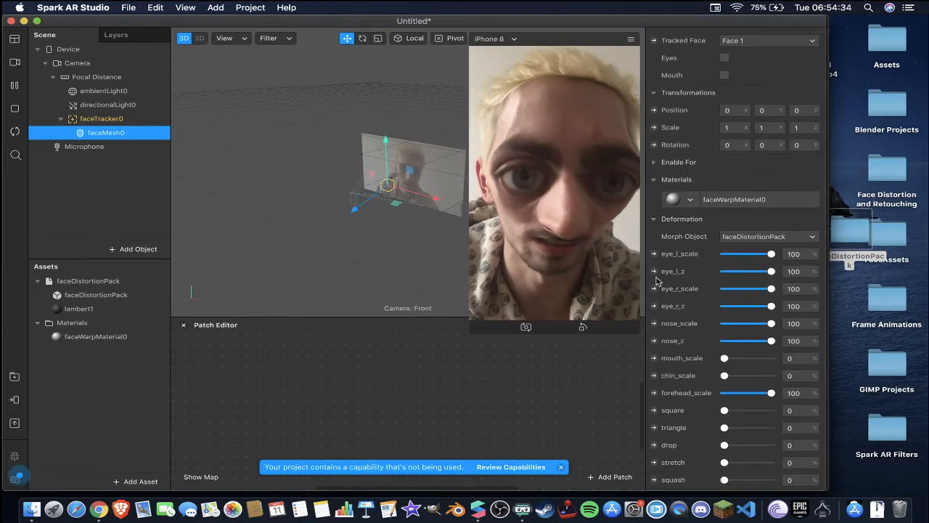
Reset a weight to 0, create a forehead_scale patch and bring faceTracker0 into the graph.
drag(773, 253, 723, 252)
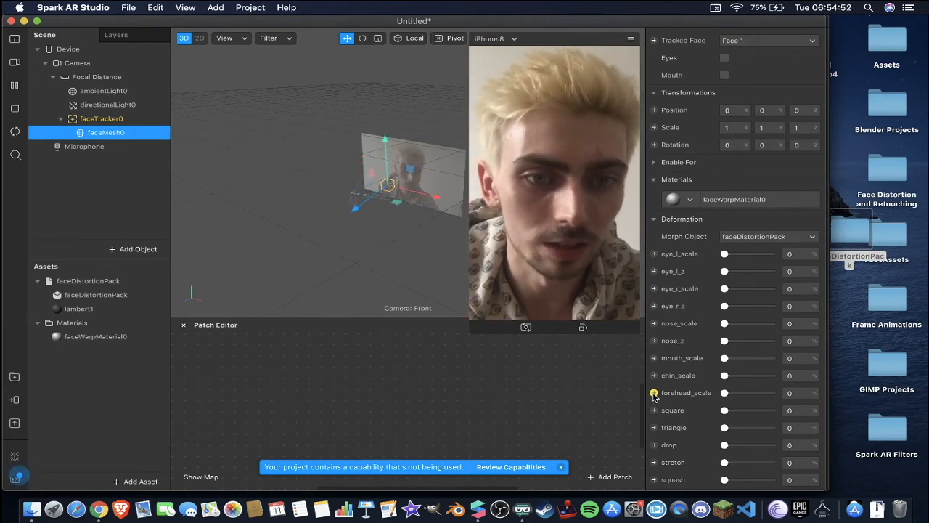
click(653, 392)
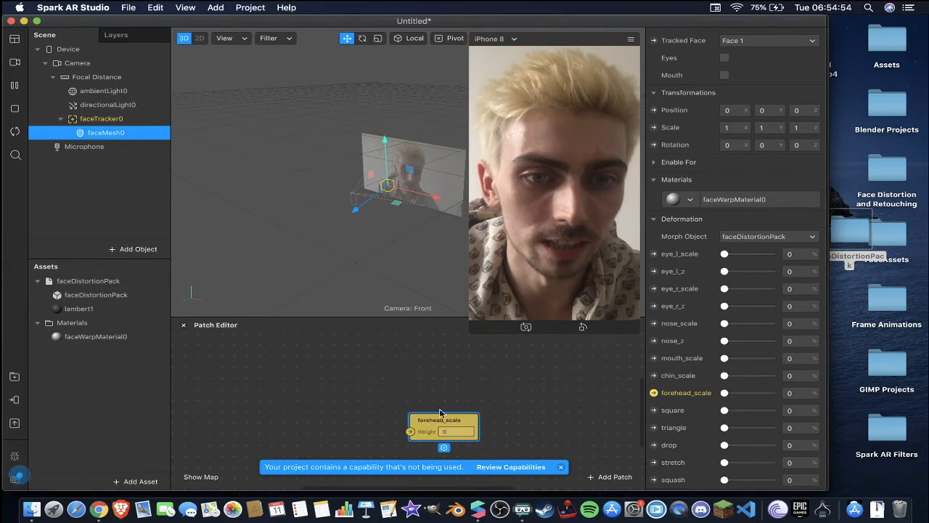
drag(443, 424, 515, 381)
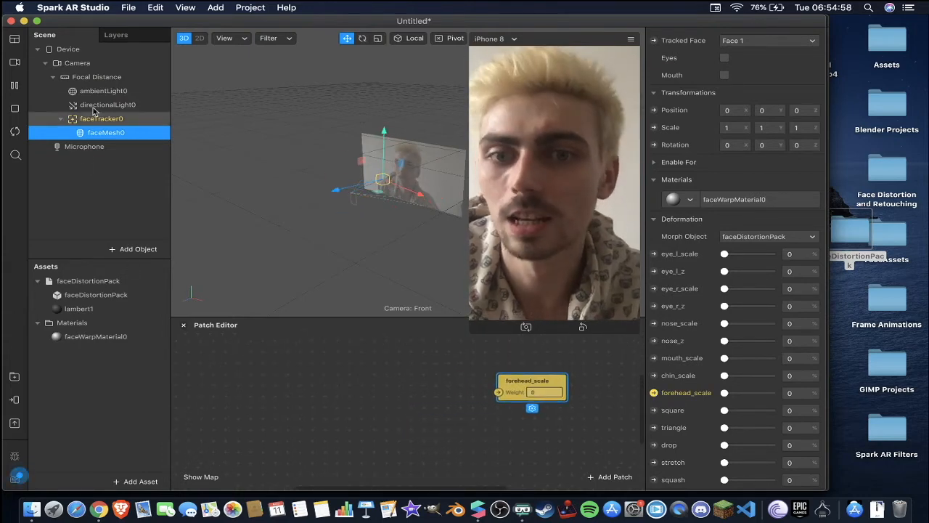
click(102, 119)
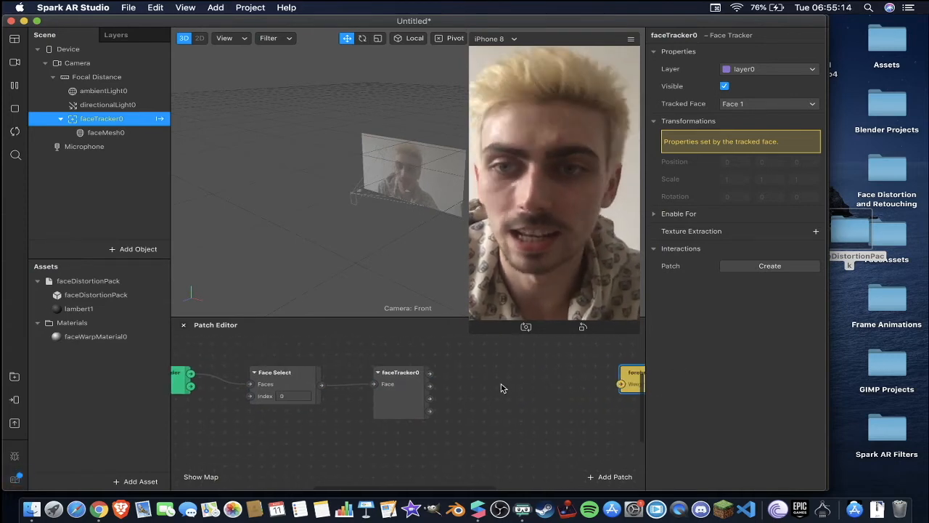
Connect the Mouth Open output to the faceMesh0 forehead_scale and nose_scale patches.
click(610, 476)
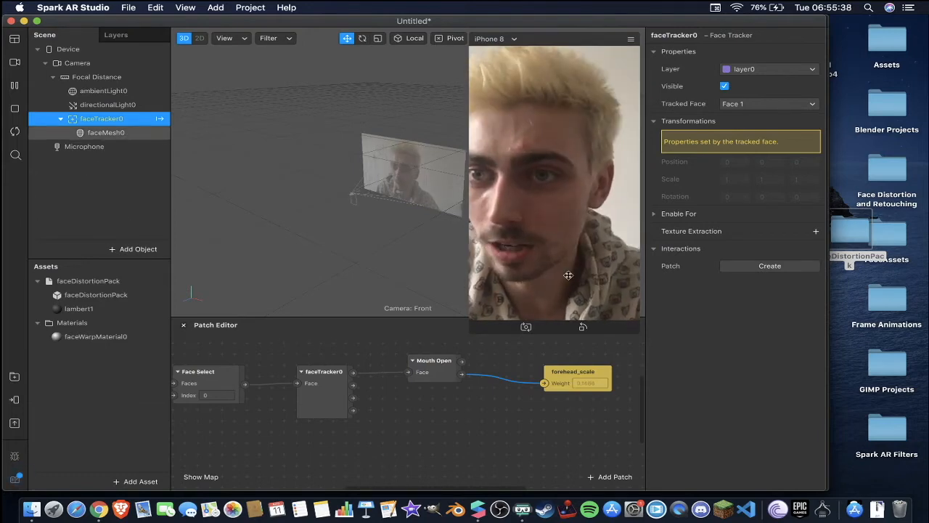
click(106, 132)
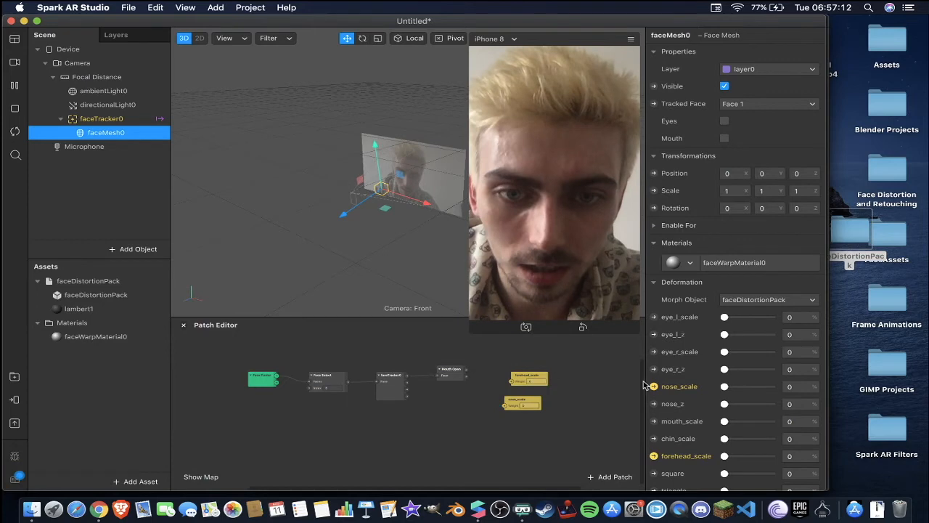
Set the eye scale deformation sliders to 50.
click(798, 316)
text(50)
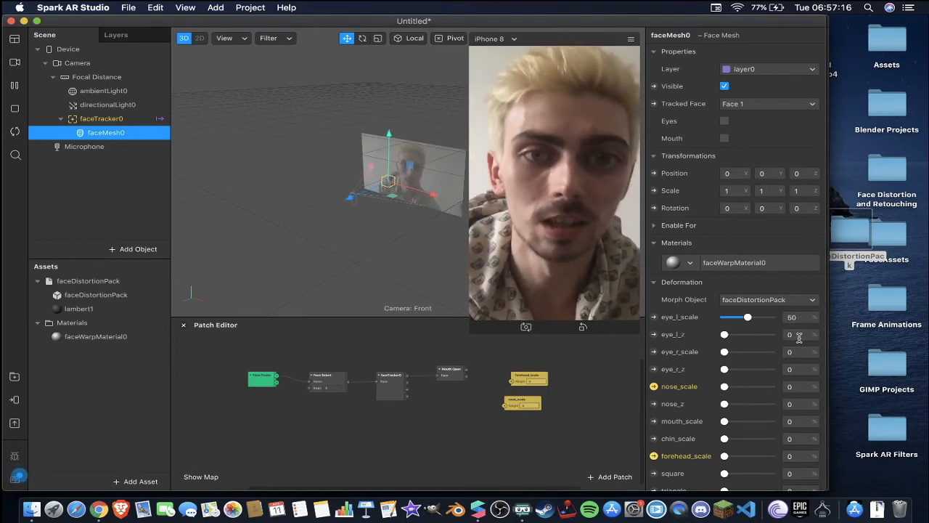
drag(723, 333, 748, 334)
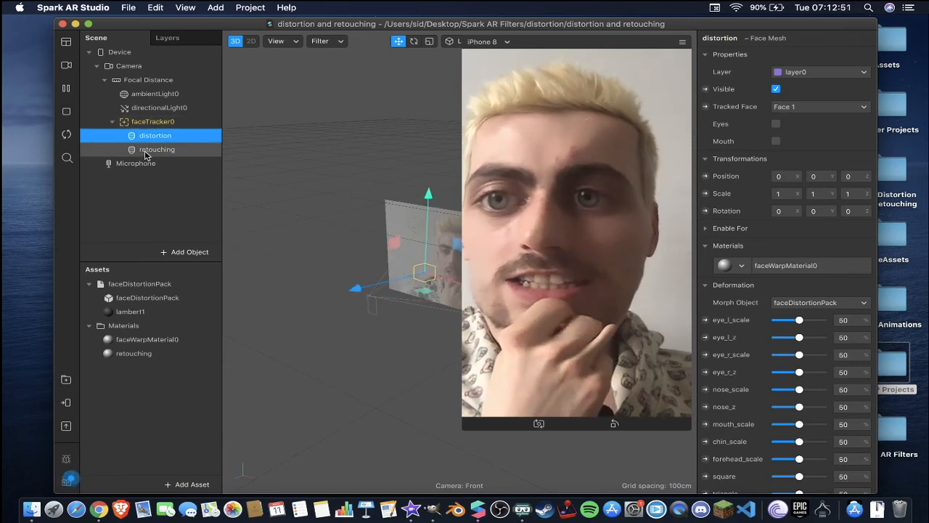
Create a new material for the retouching face mesh from the Inspector's Materials list.
click(156, 148)
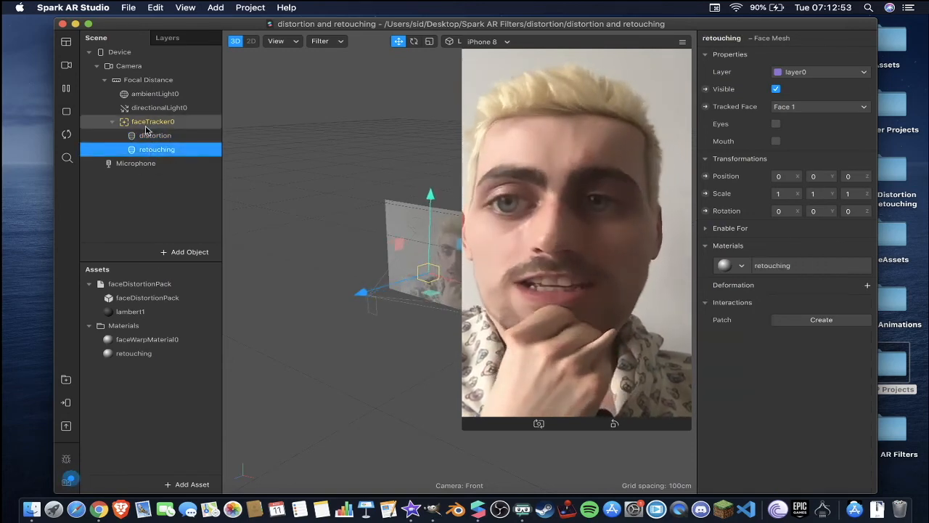
click(154, 122)
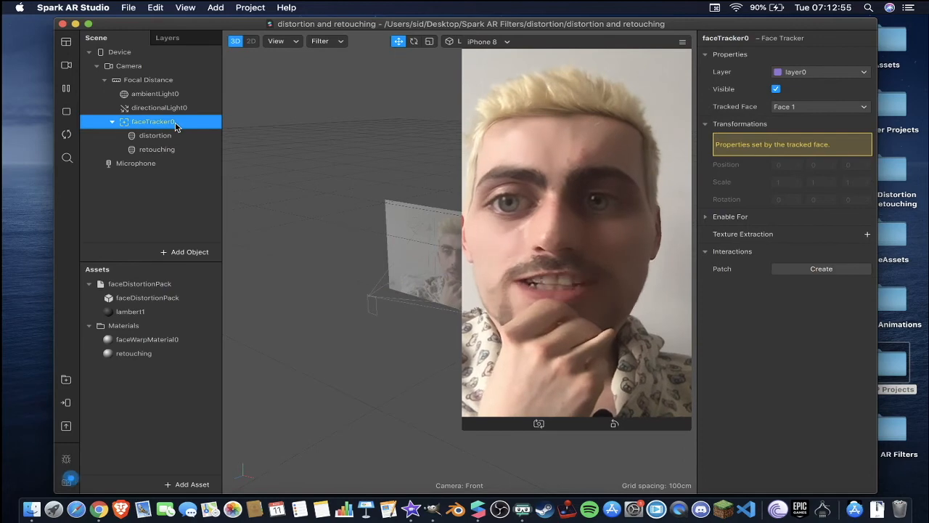
right_click(154, 122)
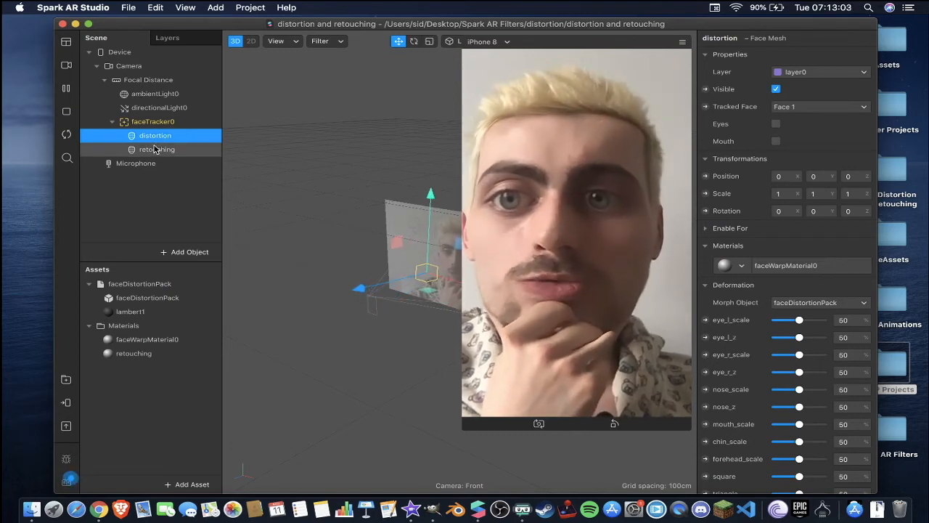
click(157, 148)
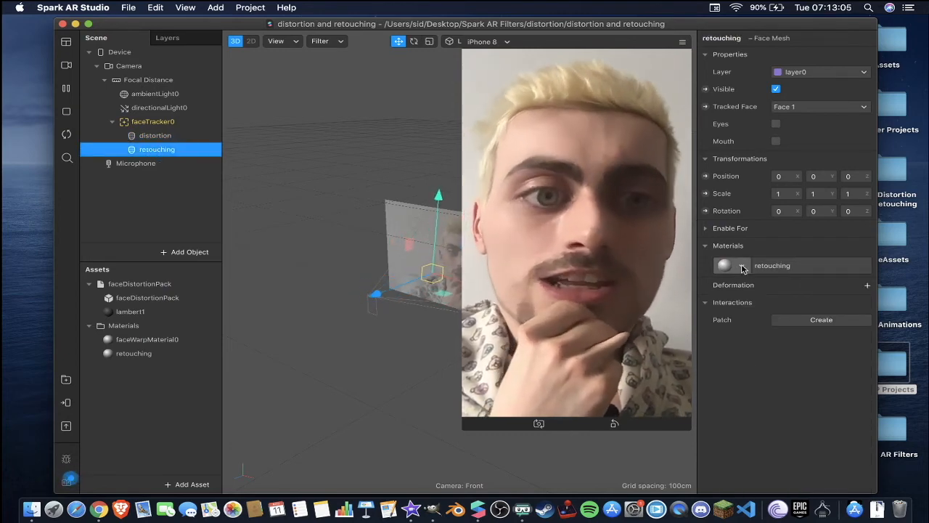
click(742, 264)
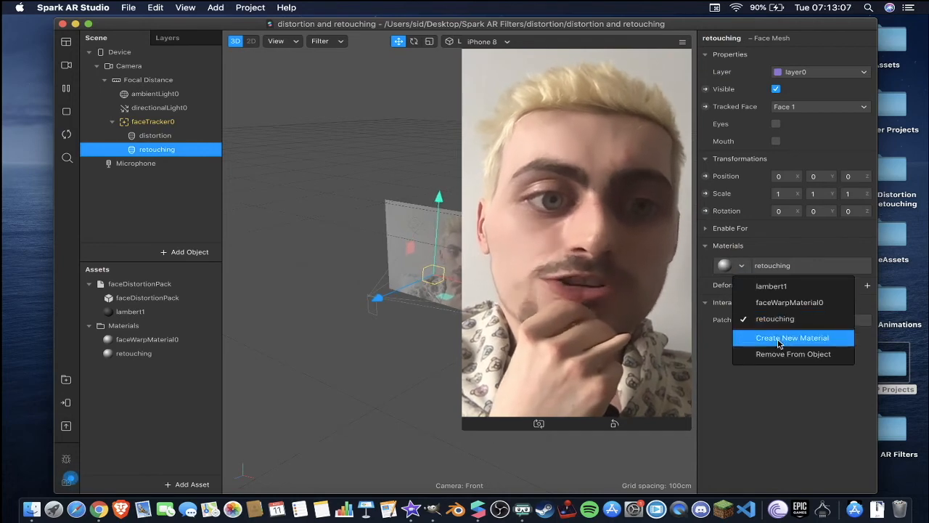
click(792, 336)
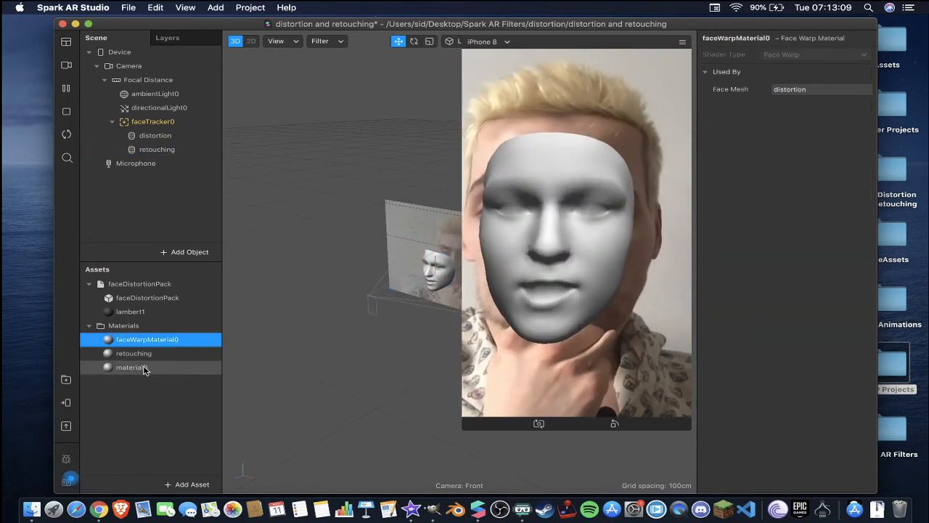
Rename the material retouch, make it a Retouching shader and set Skin Smoothing to 100.
double_click(130, 366)
text(retouch)
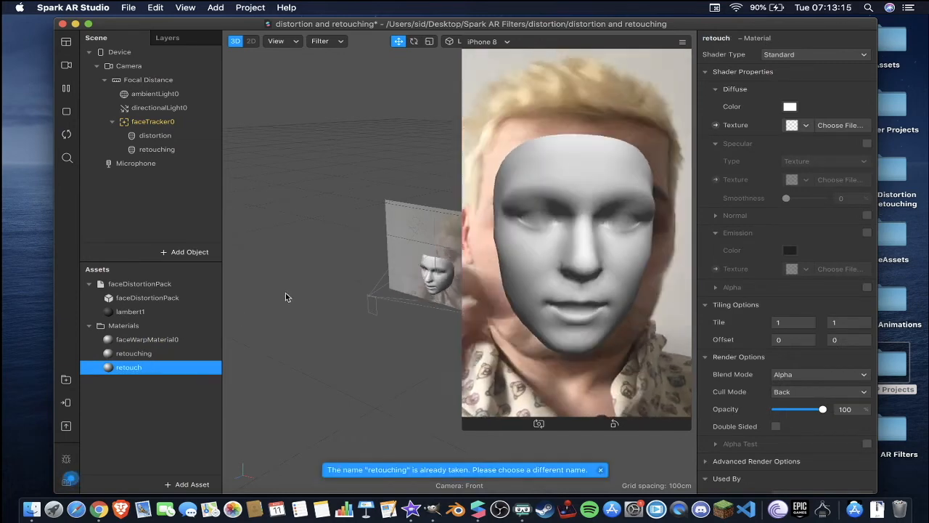
click(815, 55)
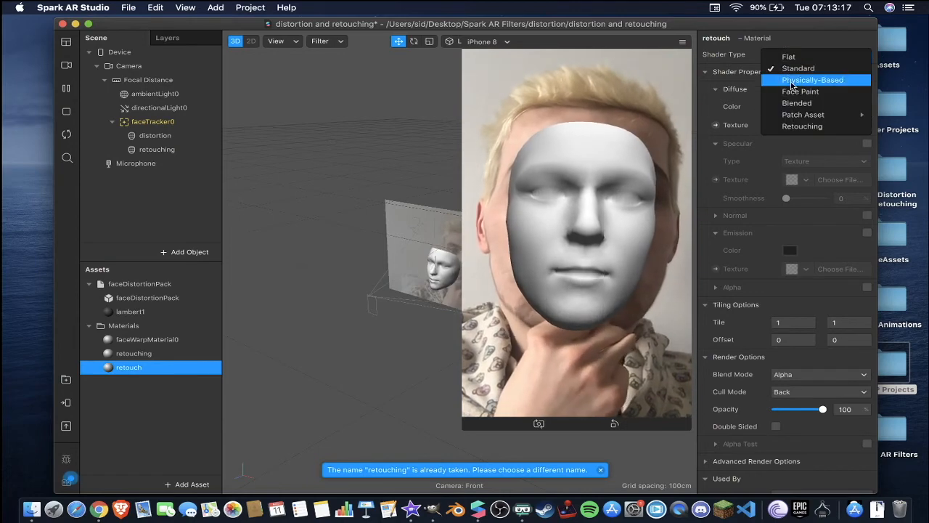
mouse_move(801, 125)
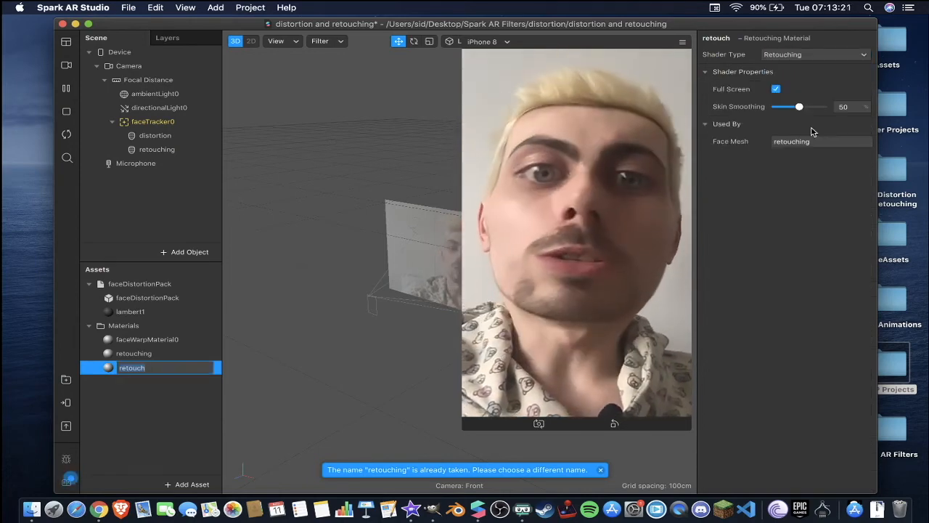
drag(799, 107, 777, 108)
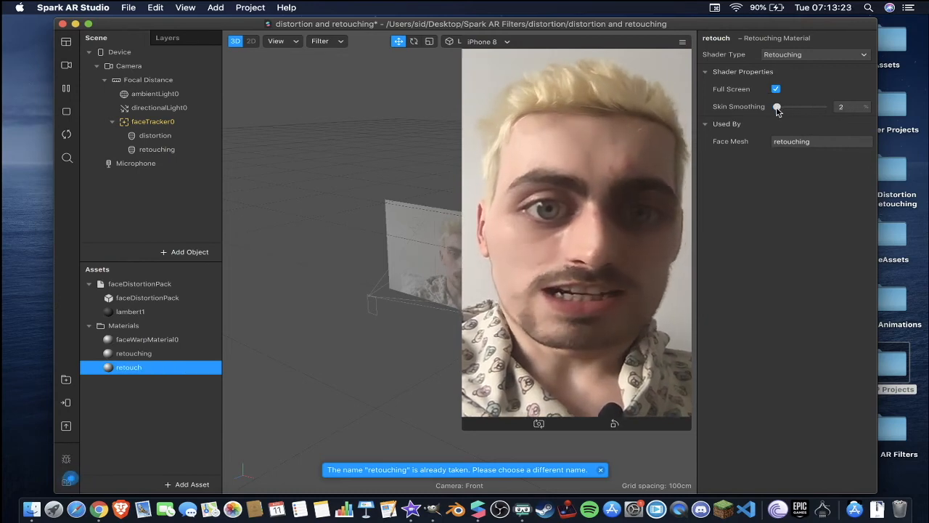
drag(778, 107, 782, 107)
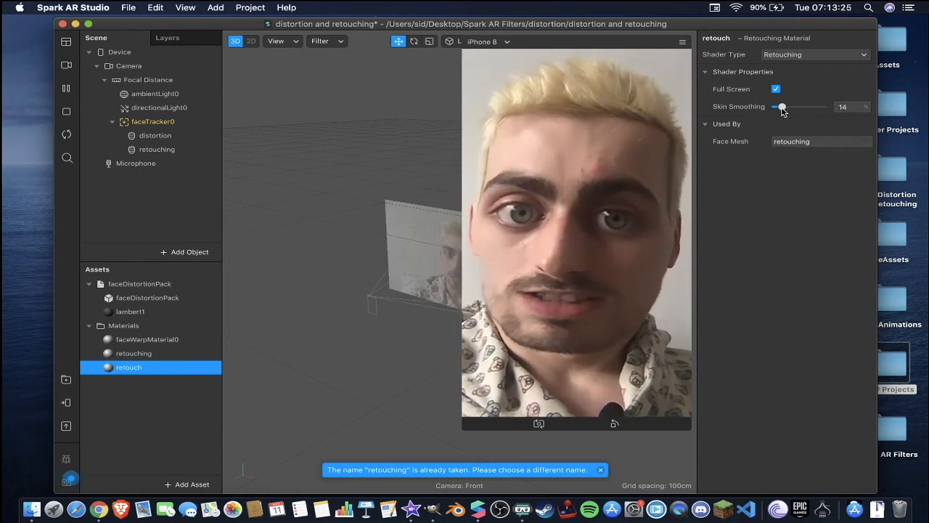
drag(782, 108, 775, 108)
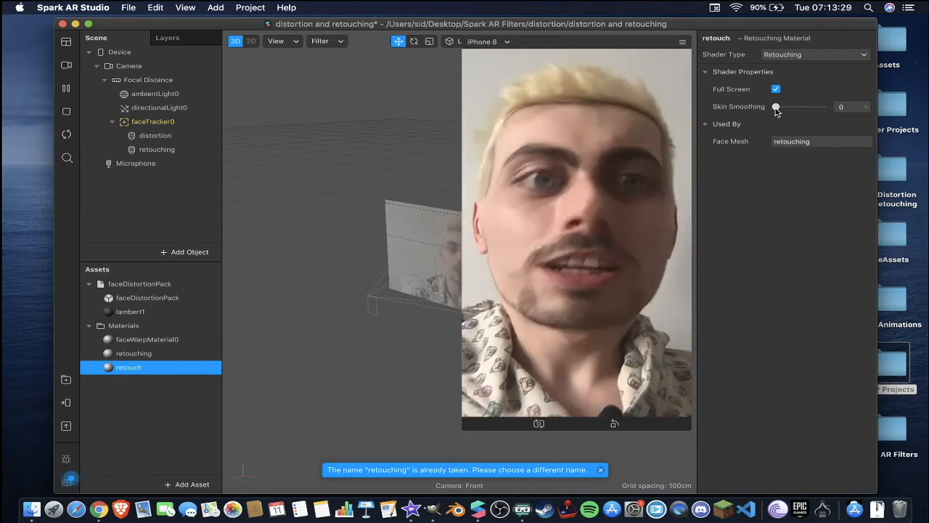
drag(775, 107, 822, 108)
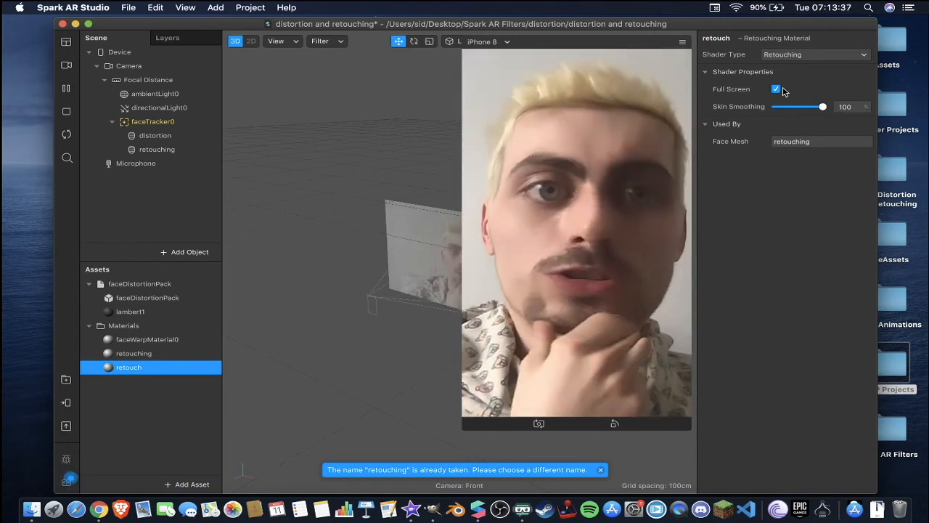
Turn off Full Screen so smoothing applies to the face only, keeping Skin Smoothing at 100.
click(775, 89)
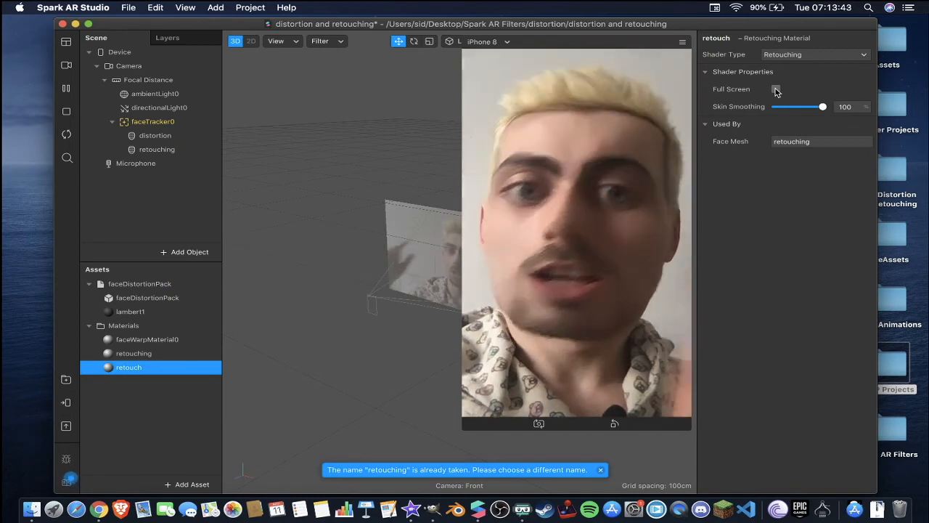
click(775, 88)
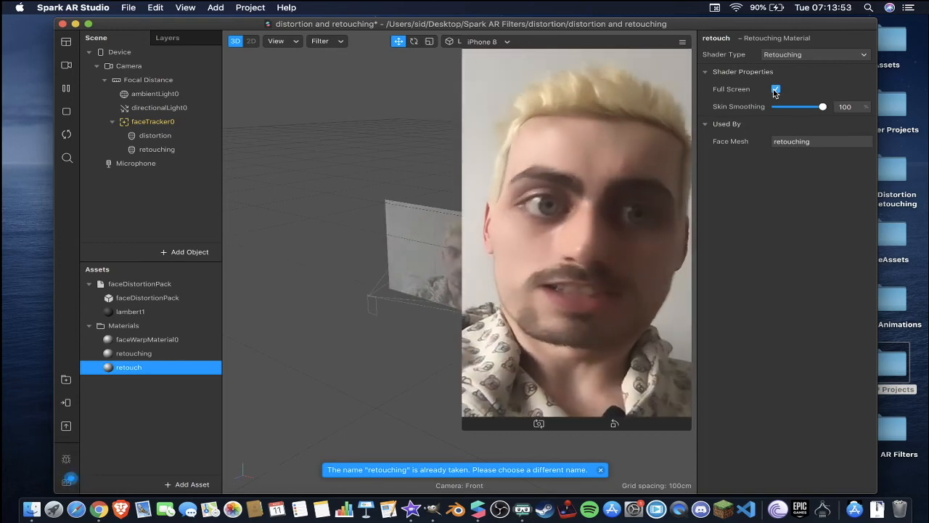
click(775, 89)
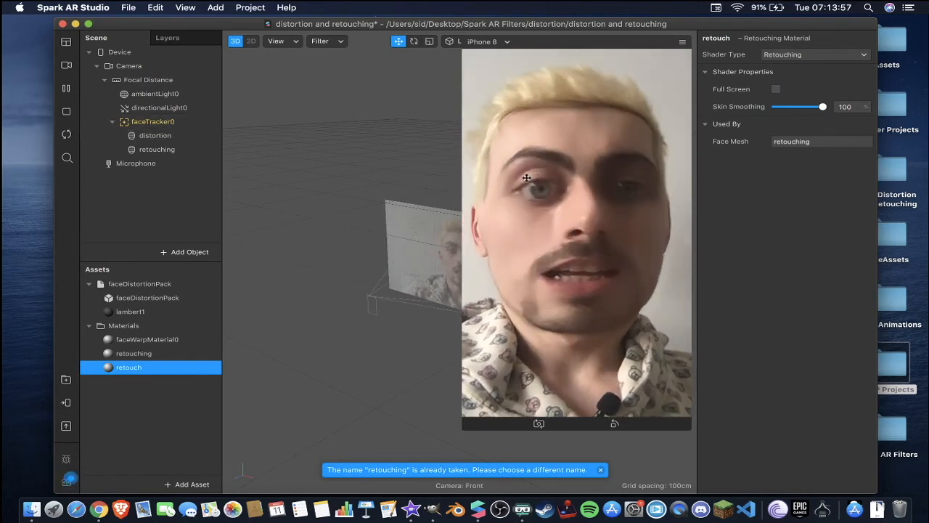
drag(821, 107, 801, 108)
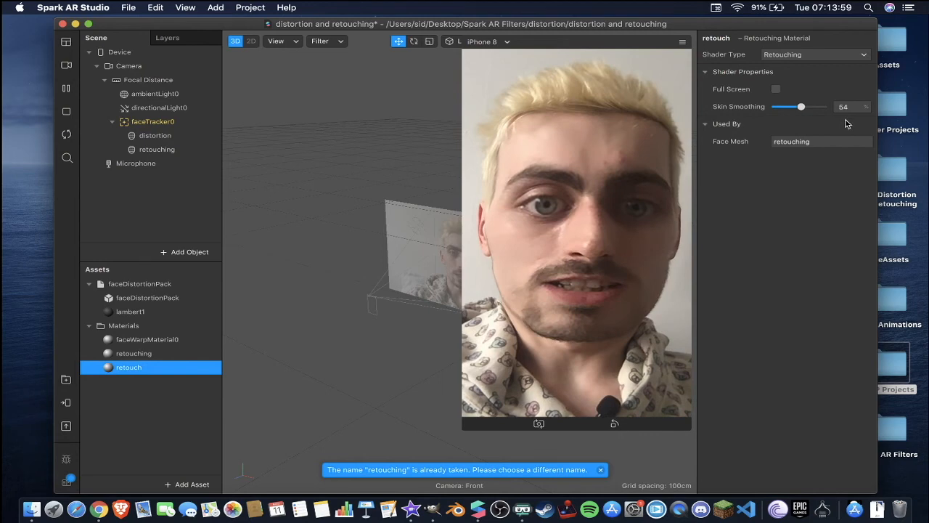
drag(801, 107, 822, 108)
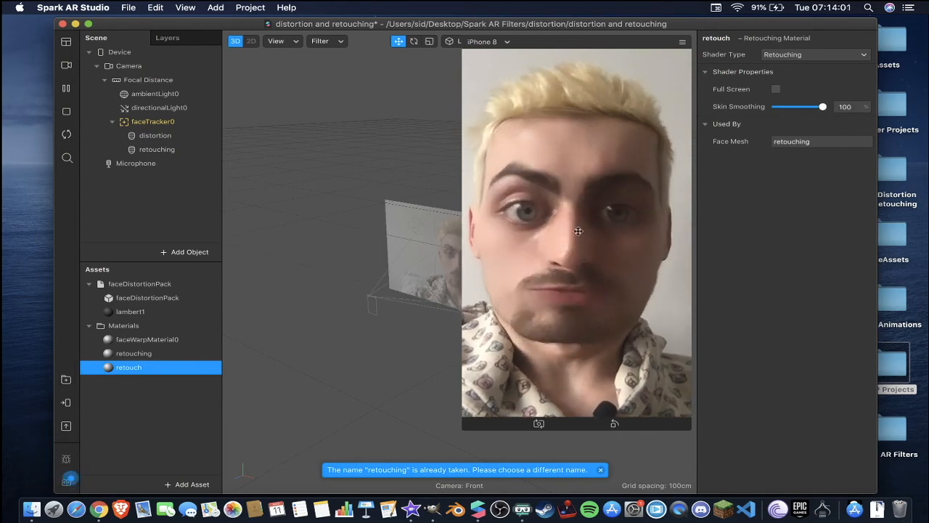